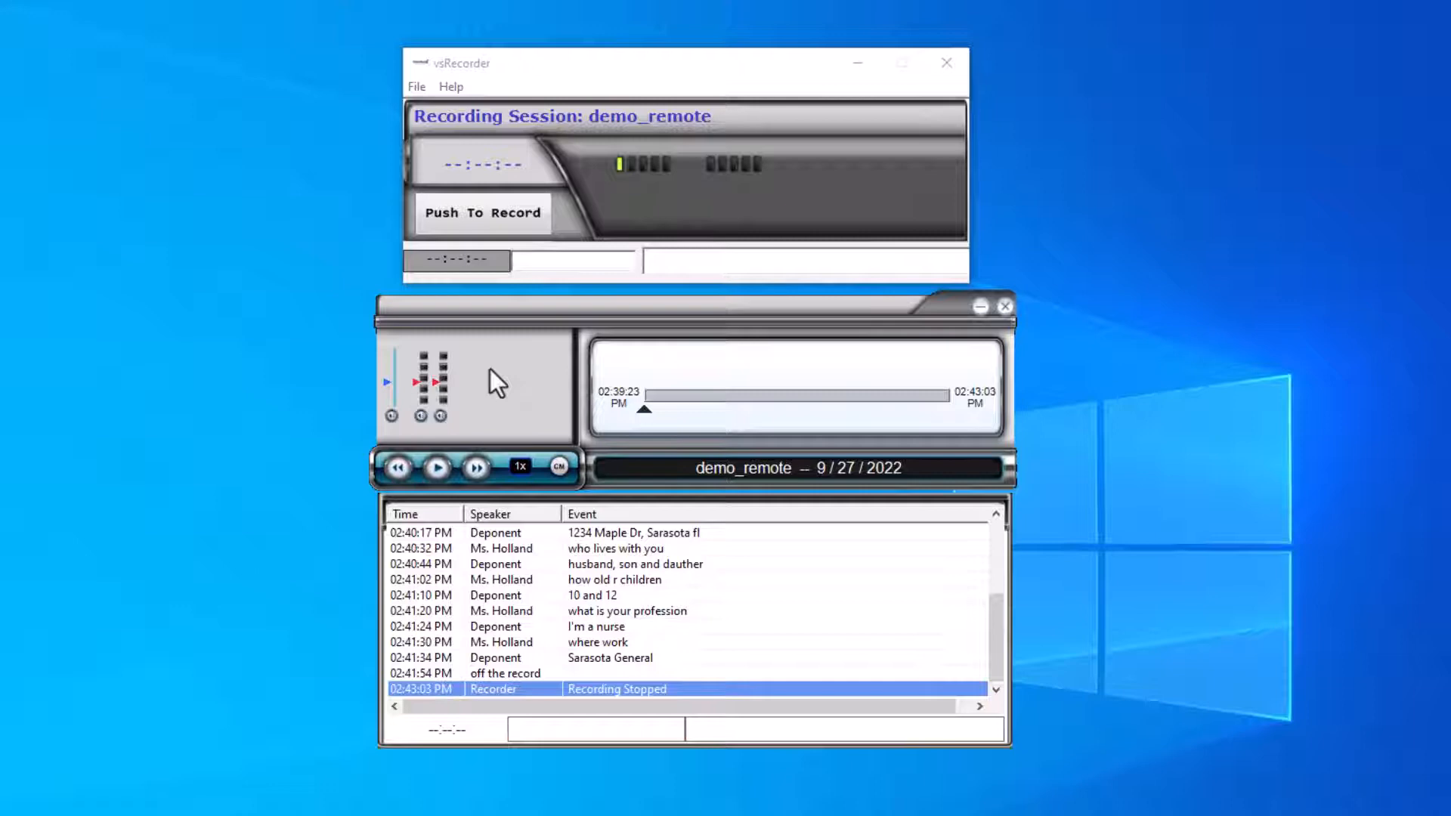
Open the Copy dialog for the demo_remote session from its right-click menu
right_click(496, 383)
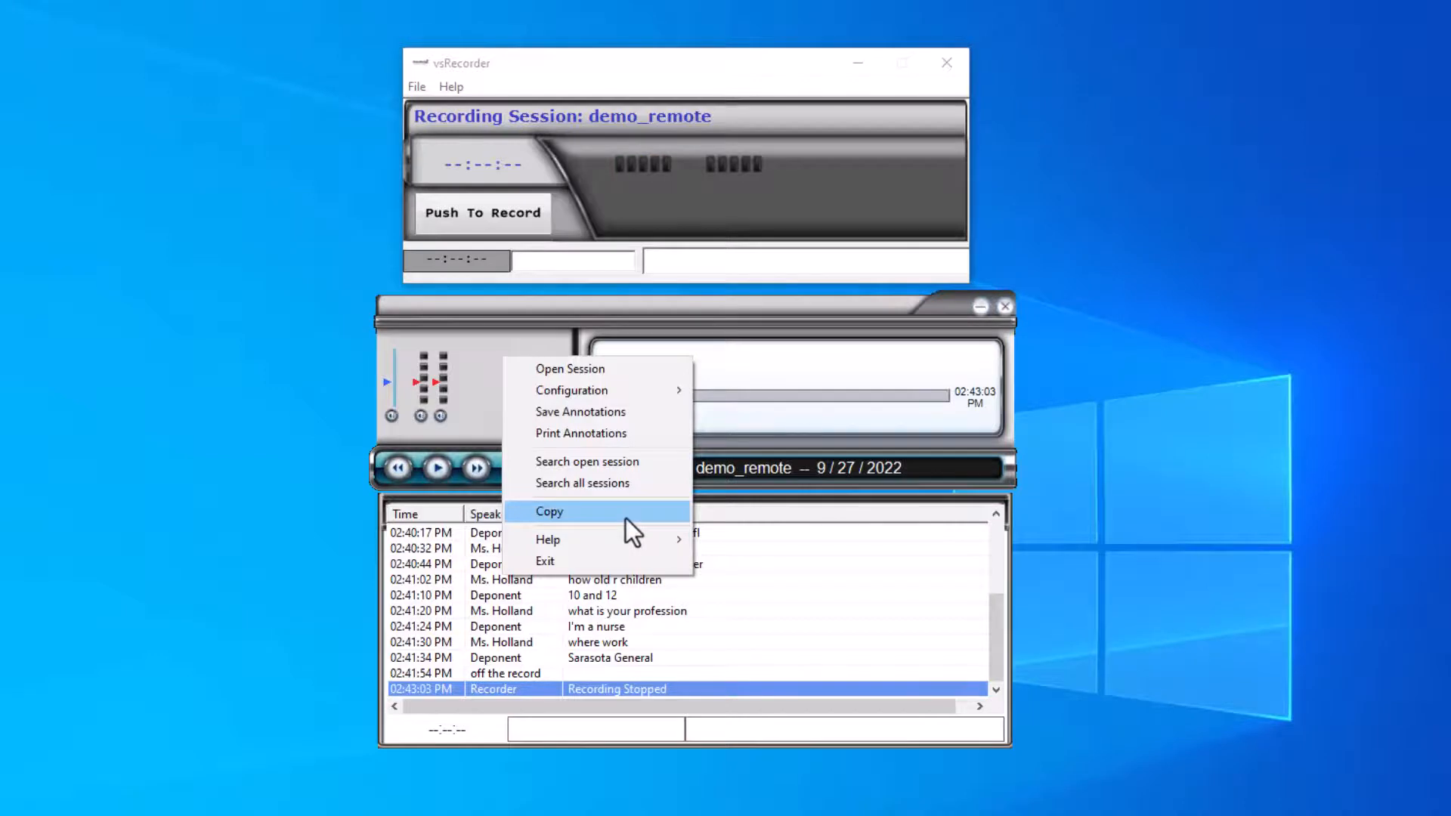
left_click(549, 511)
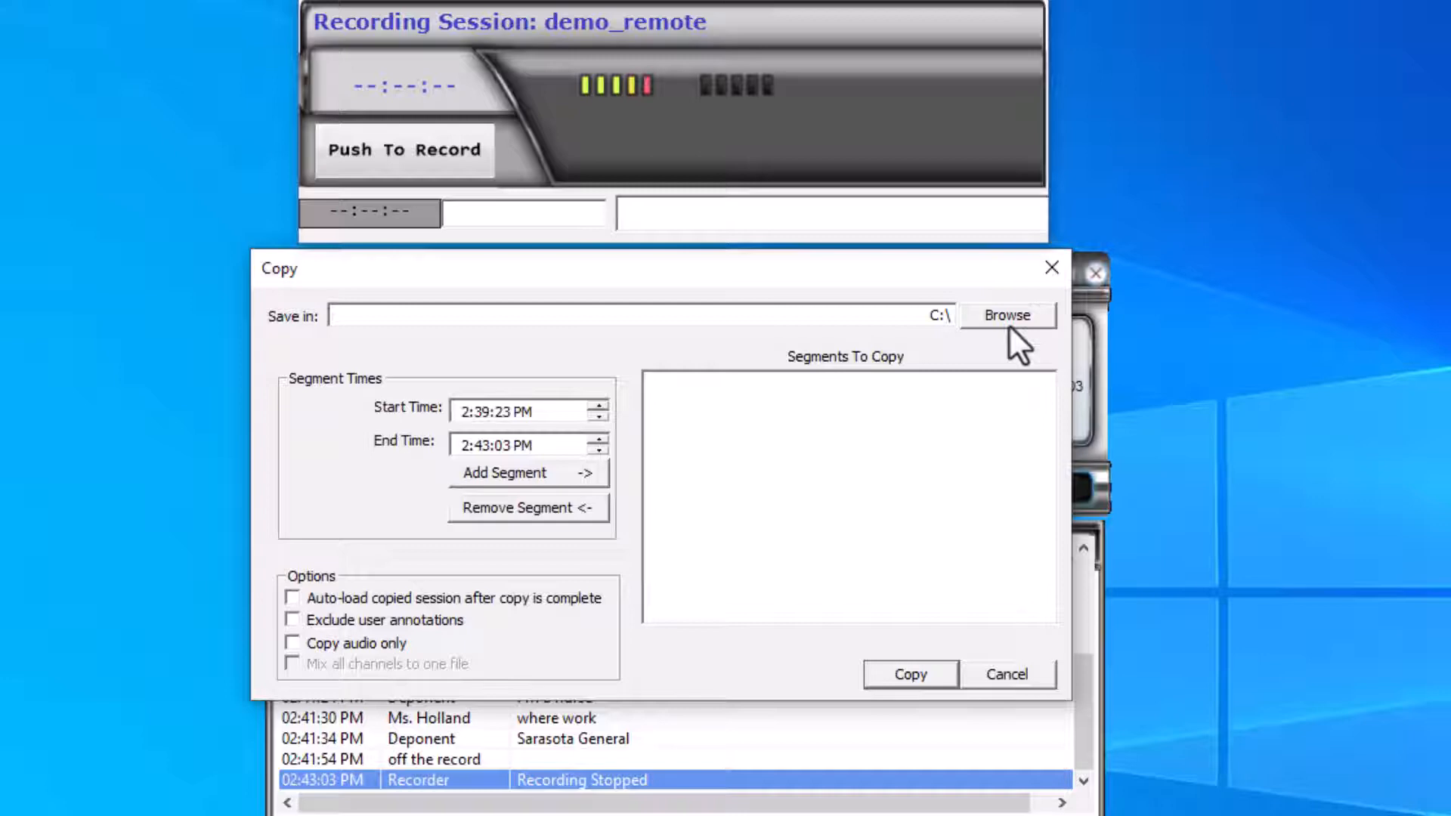
Set the copy destination to the Demo-Remote folder inside Job Folder
left_click(1007, 316)
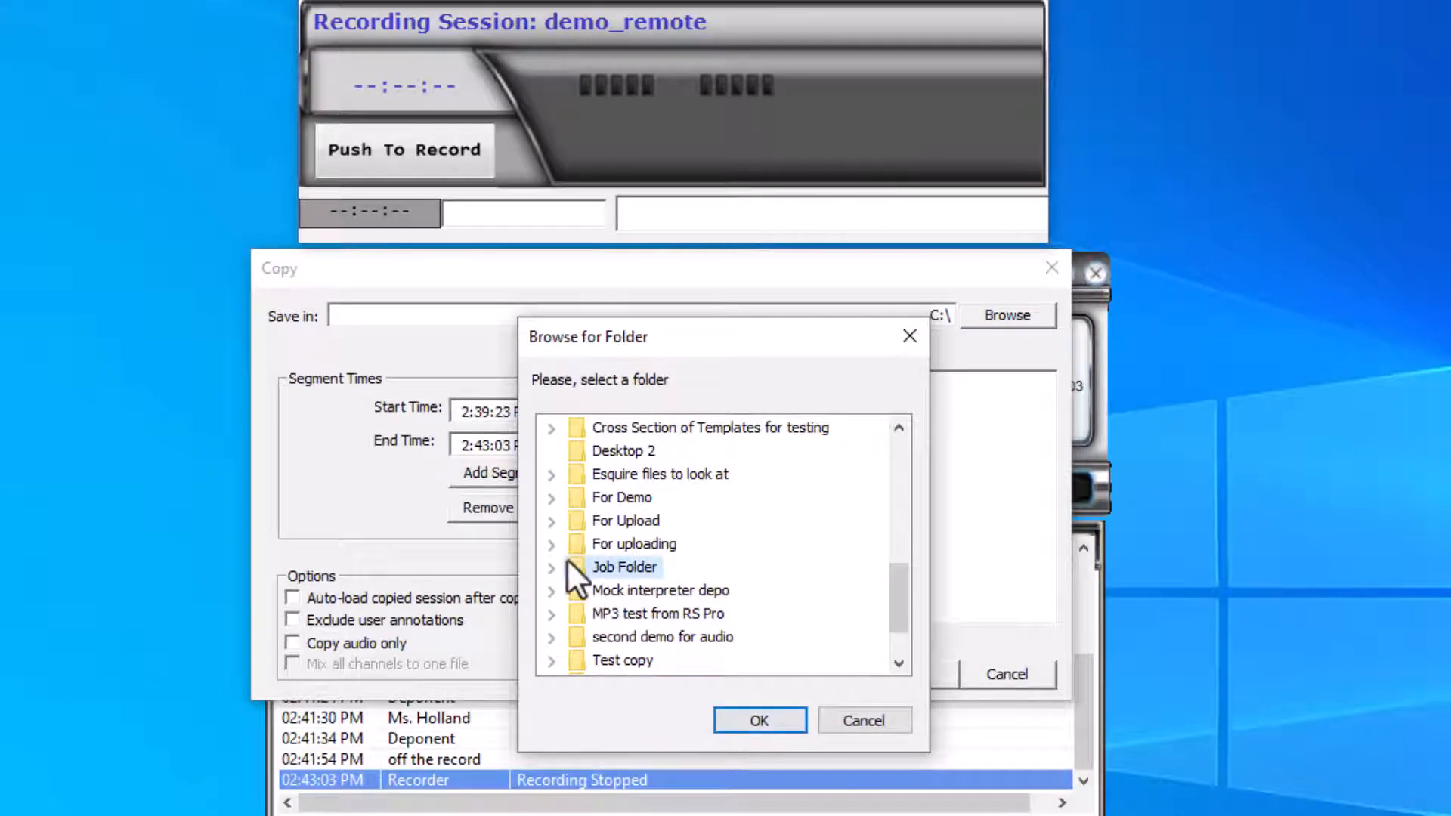
left_click(551, 567)
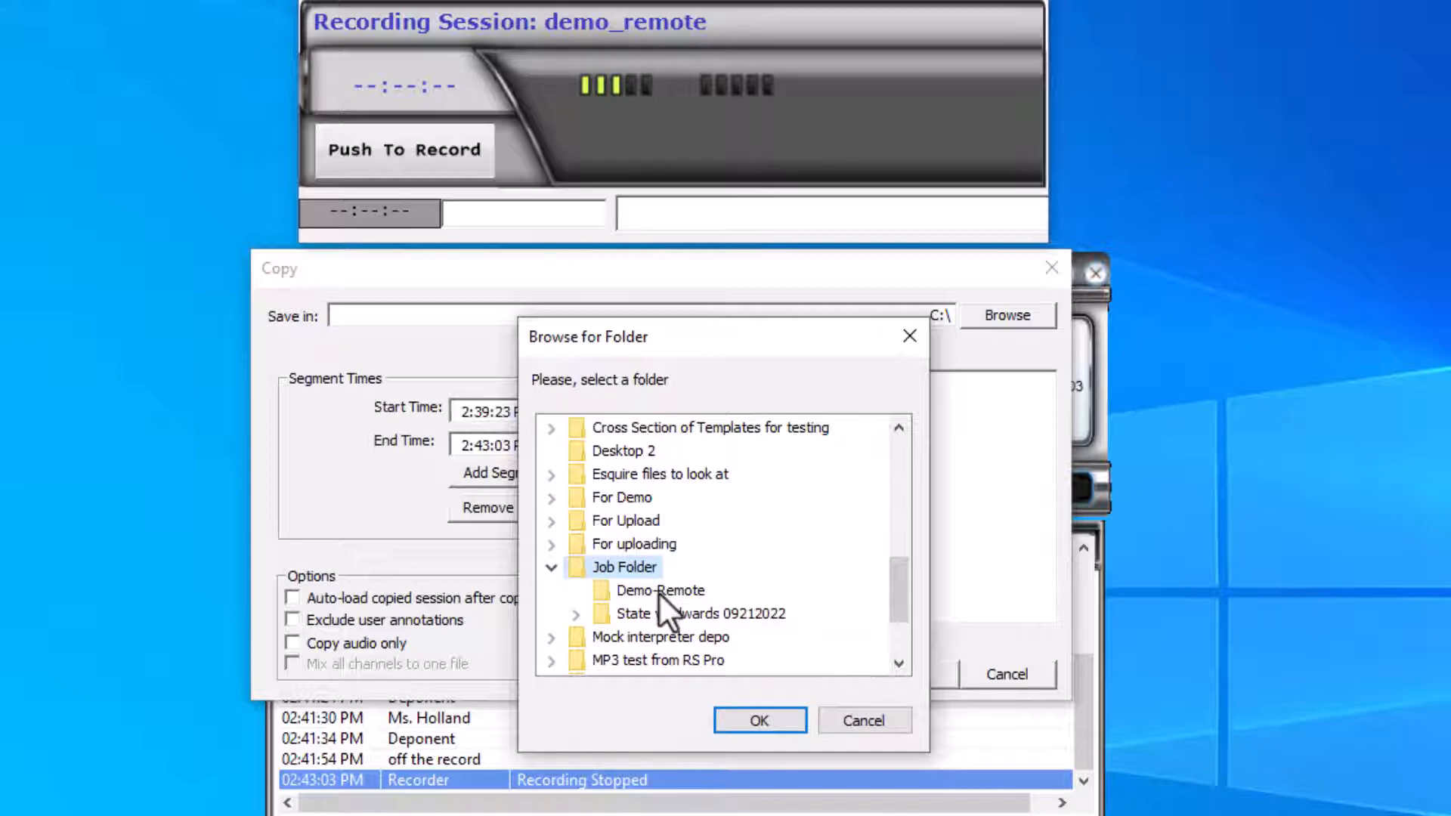
left_click(660, 591)
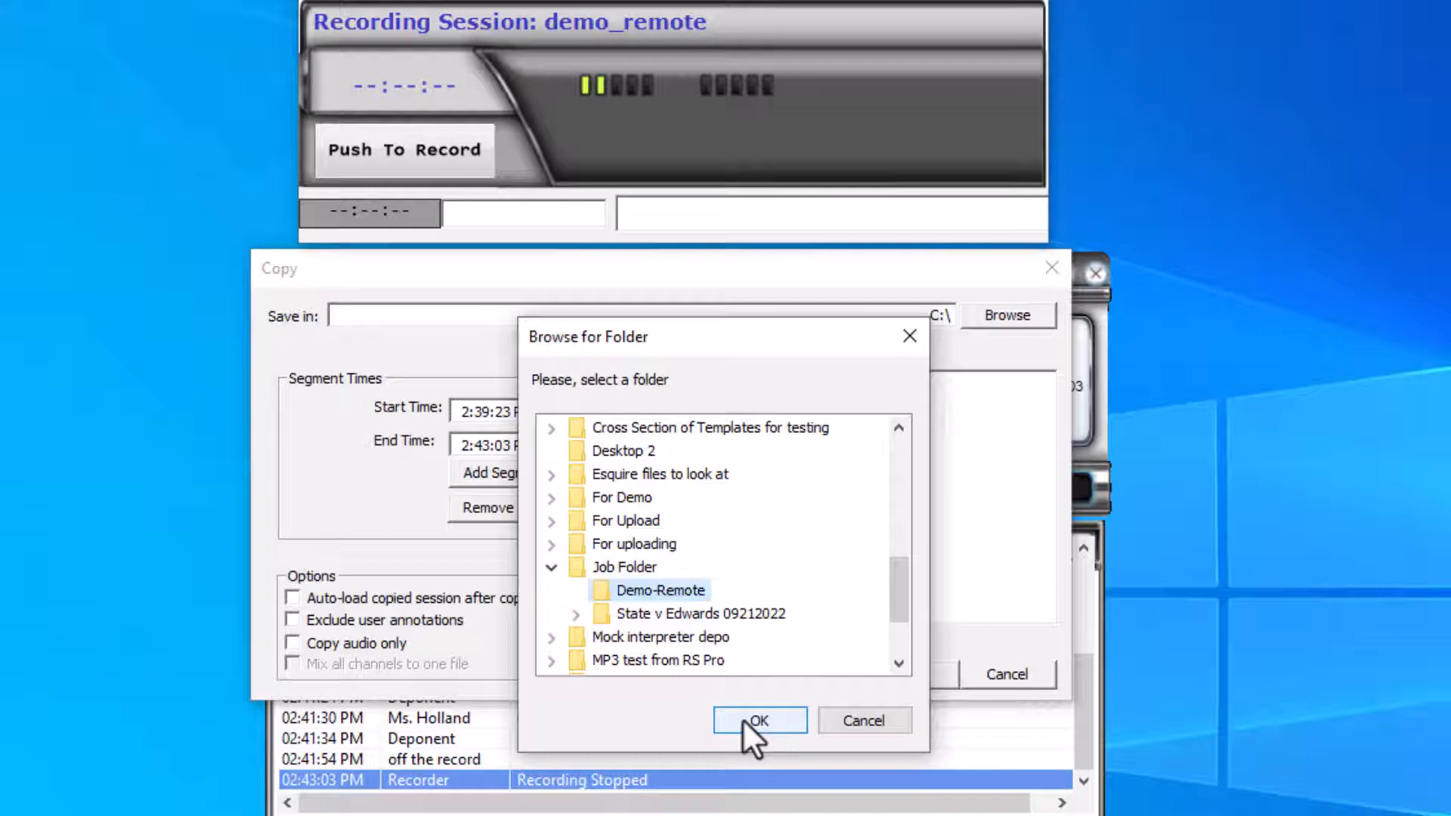
left_click(759, 719)
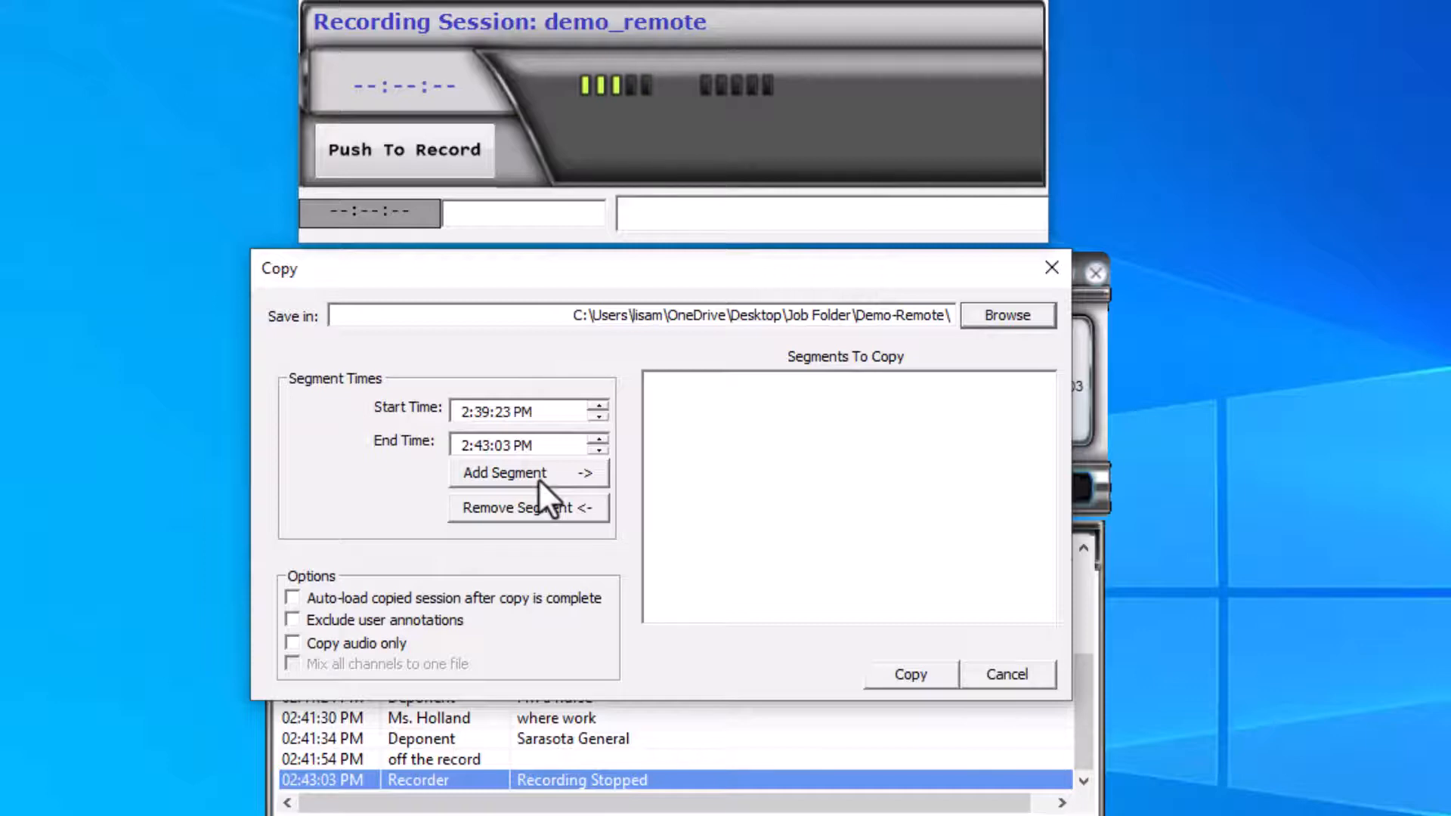
Add the 14:39:23–14:43:03 segment as audio only mixed to one file, and start the copy
left_click(529, 473)
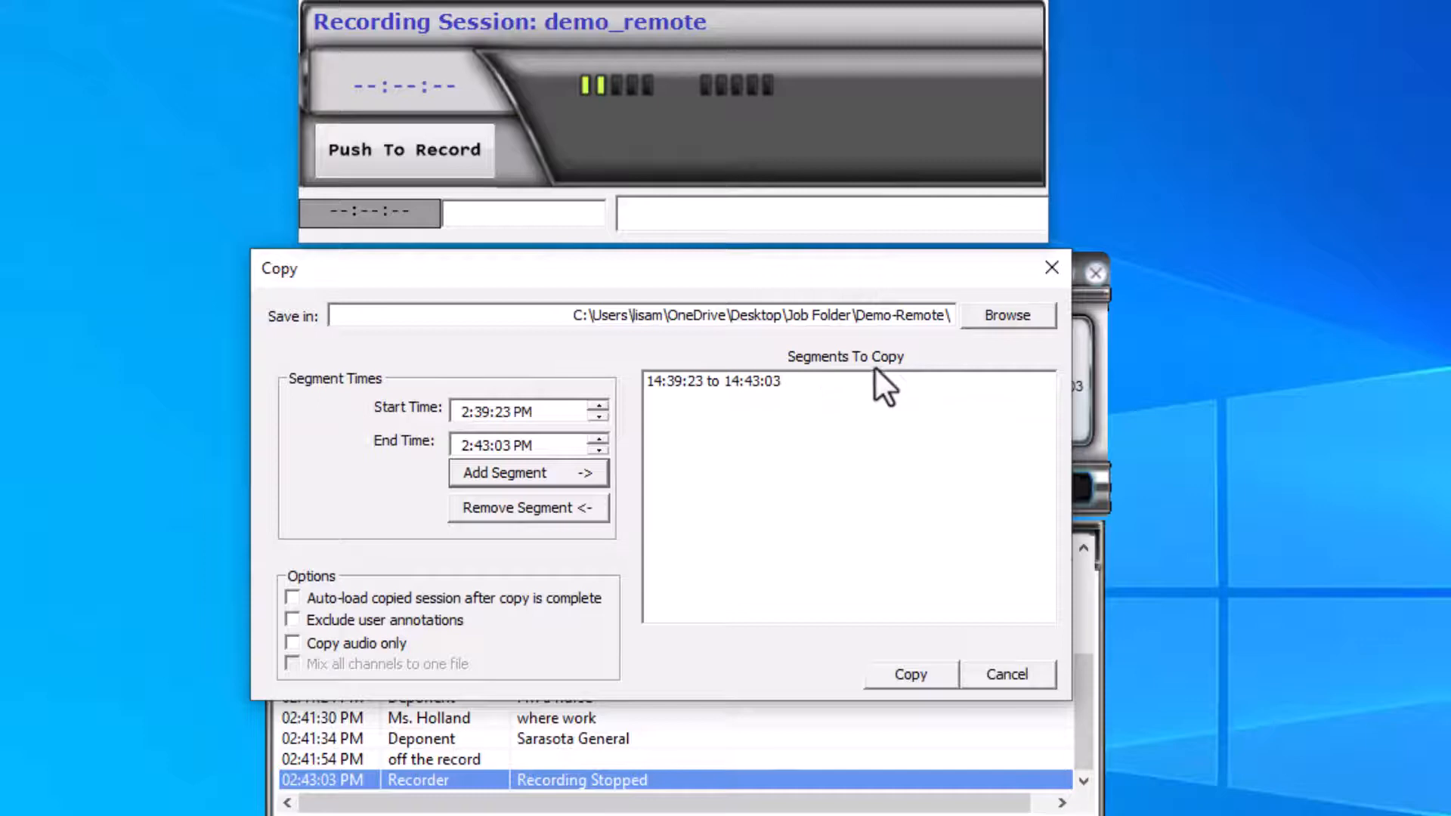
mouse_move(537, 631)
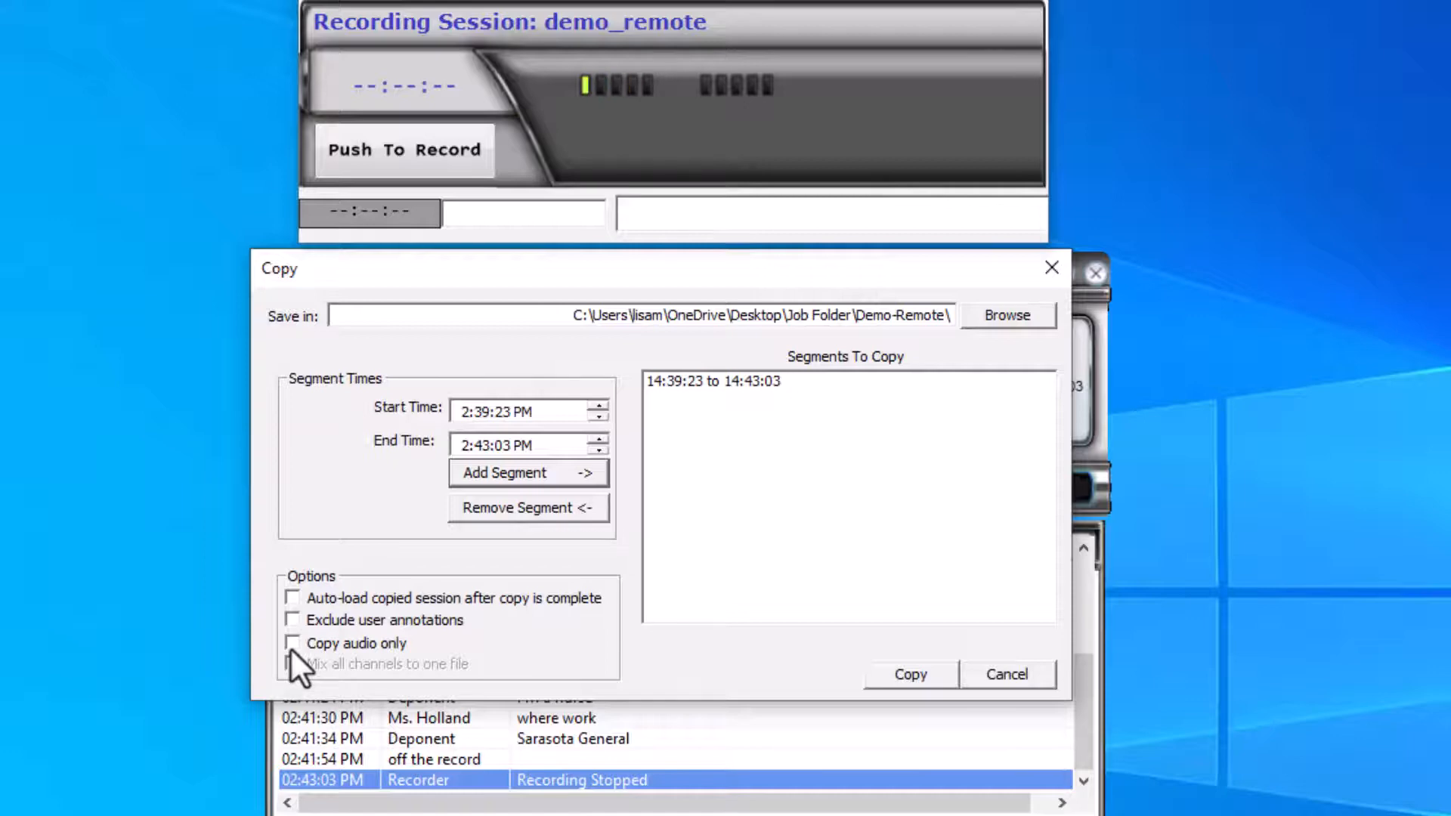
left_click(292, 644)
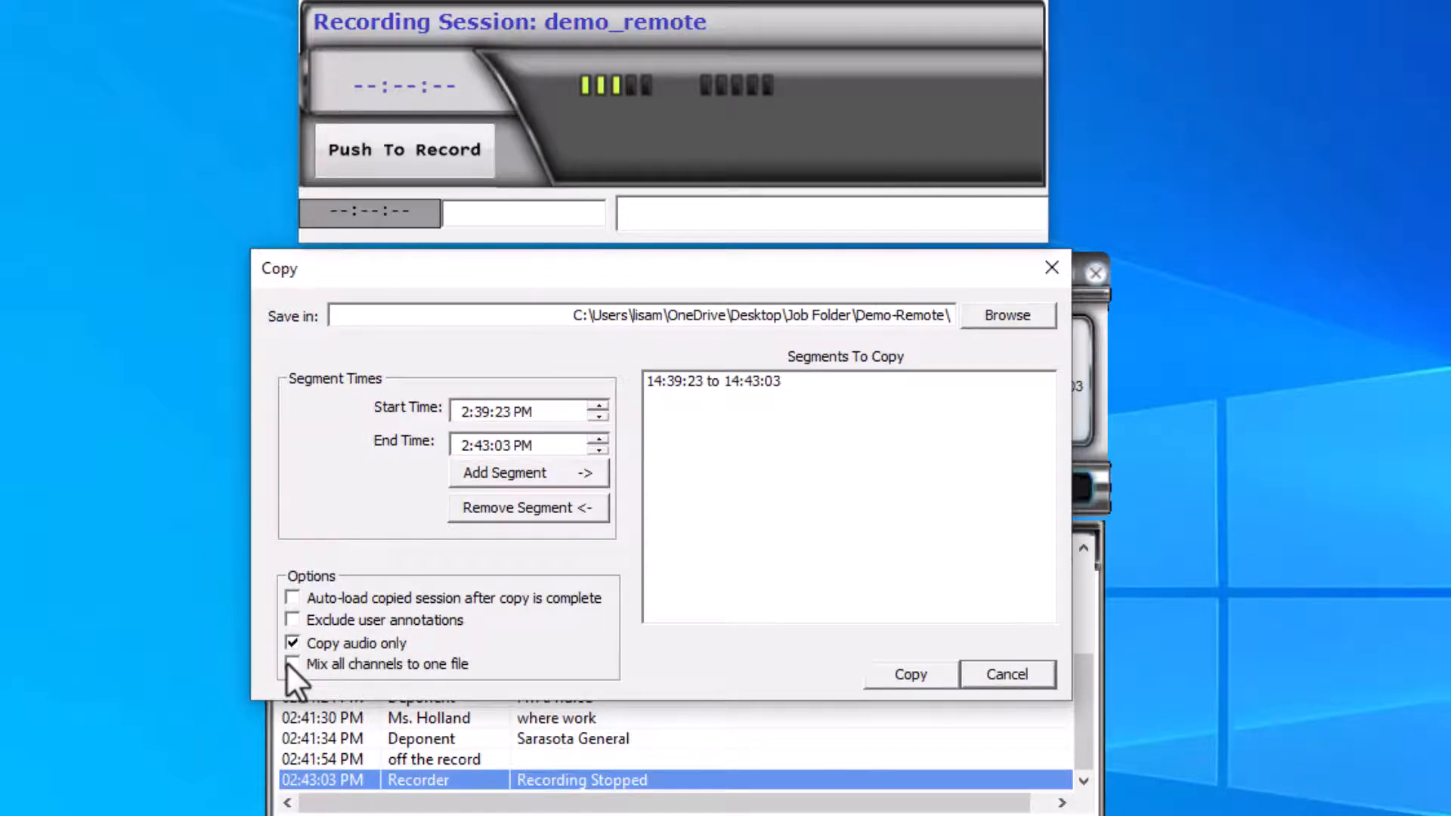
left_click(293, 665)
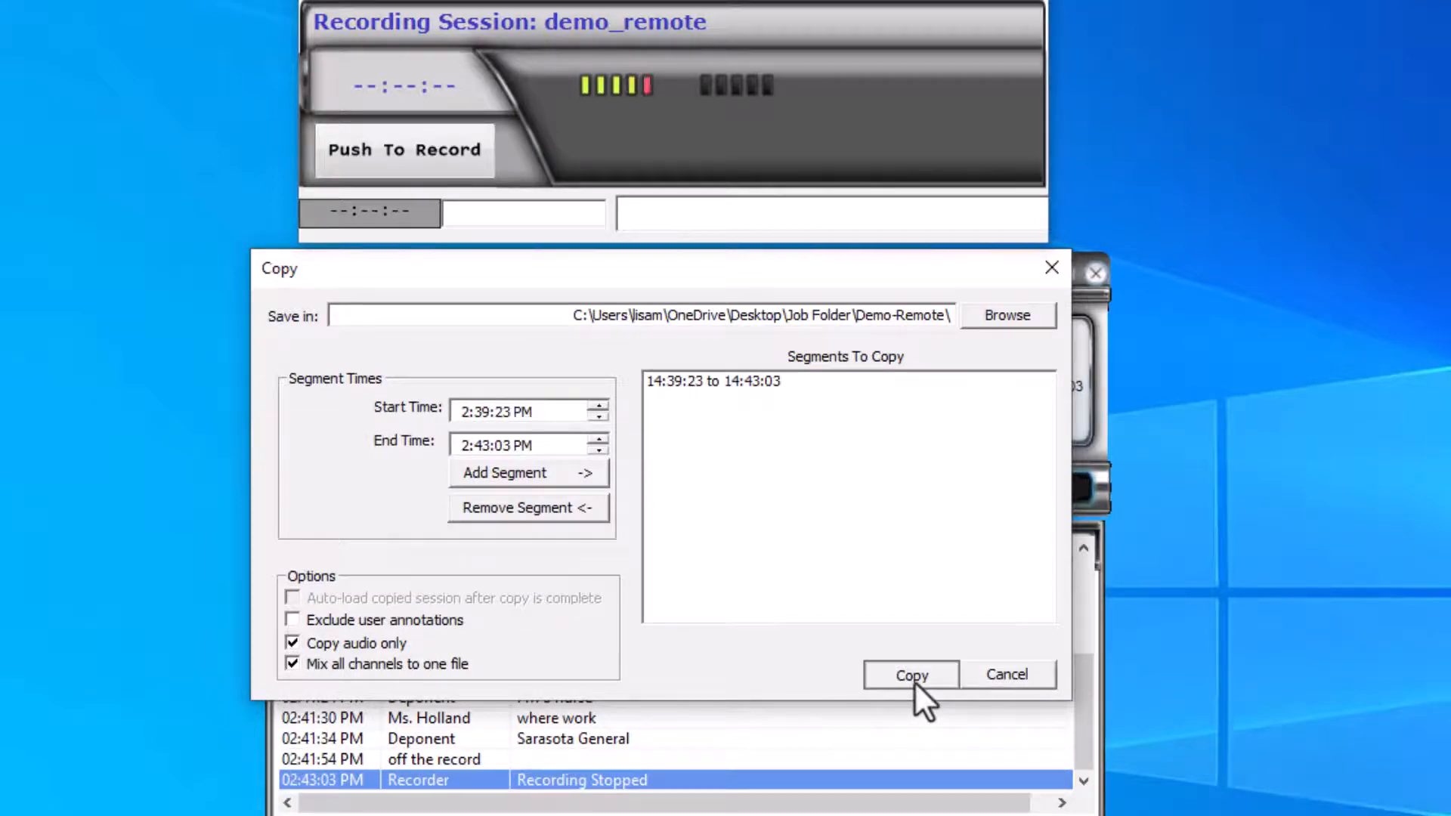
left_click(910, 675)
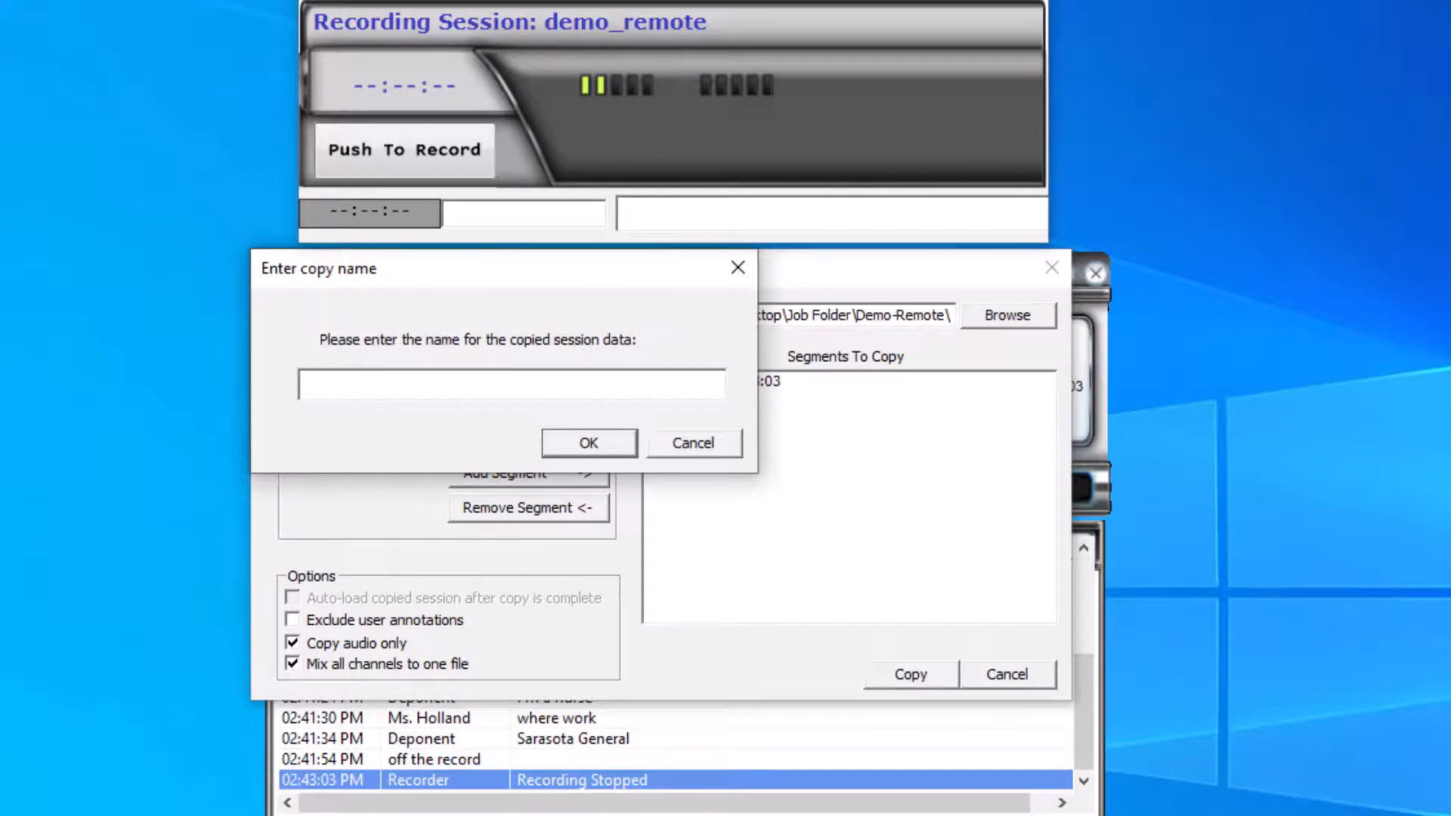
Name the copy 'Demo-Remote mix down' and confirm to run the mixdown
type("Demo-Remote")
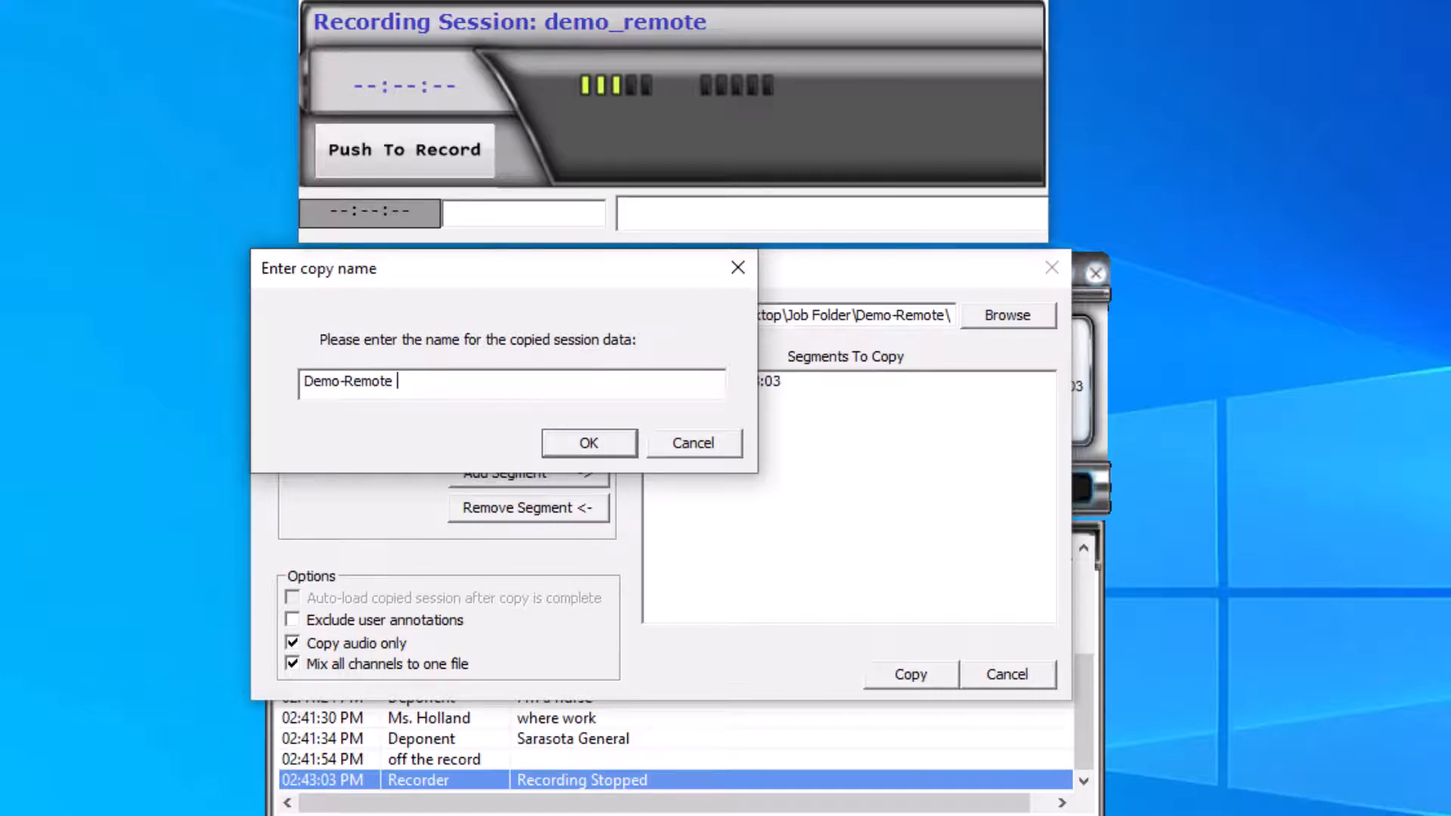
type("mix")
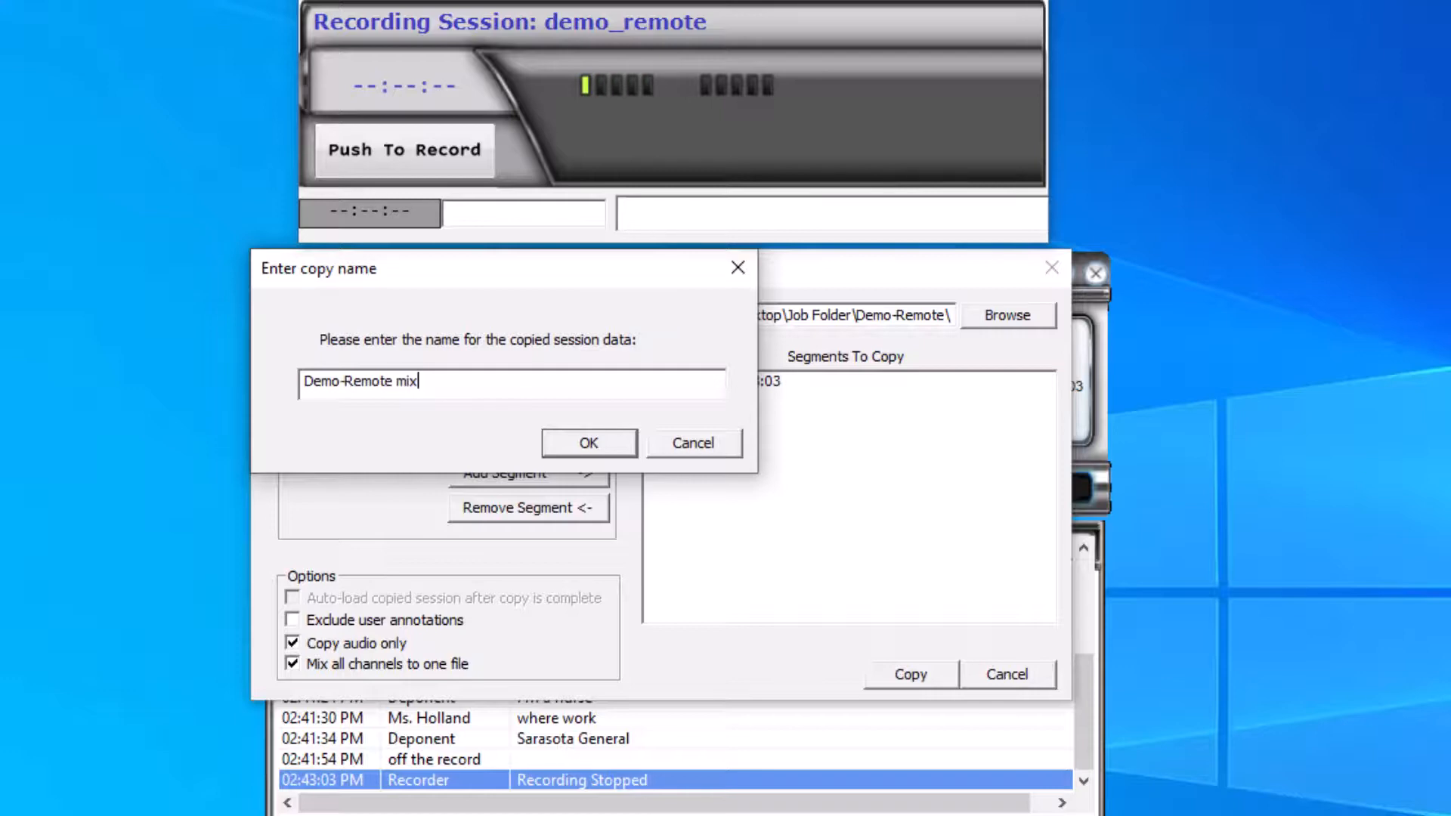
type("down")
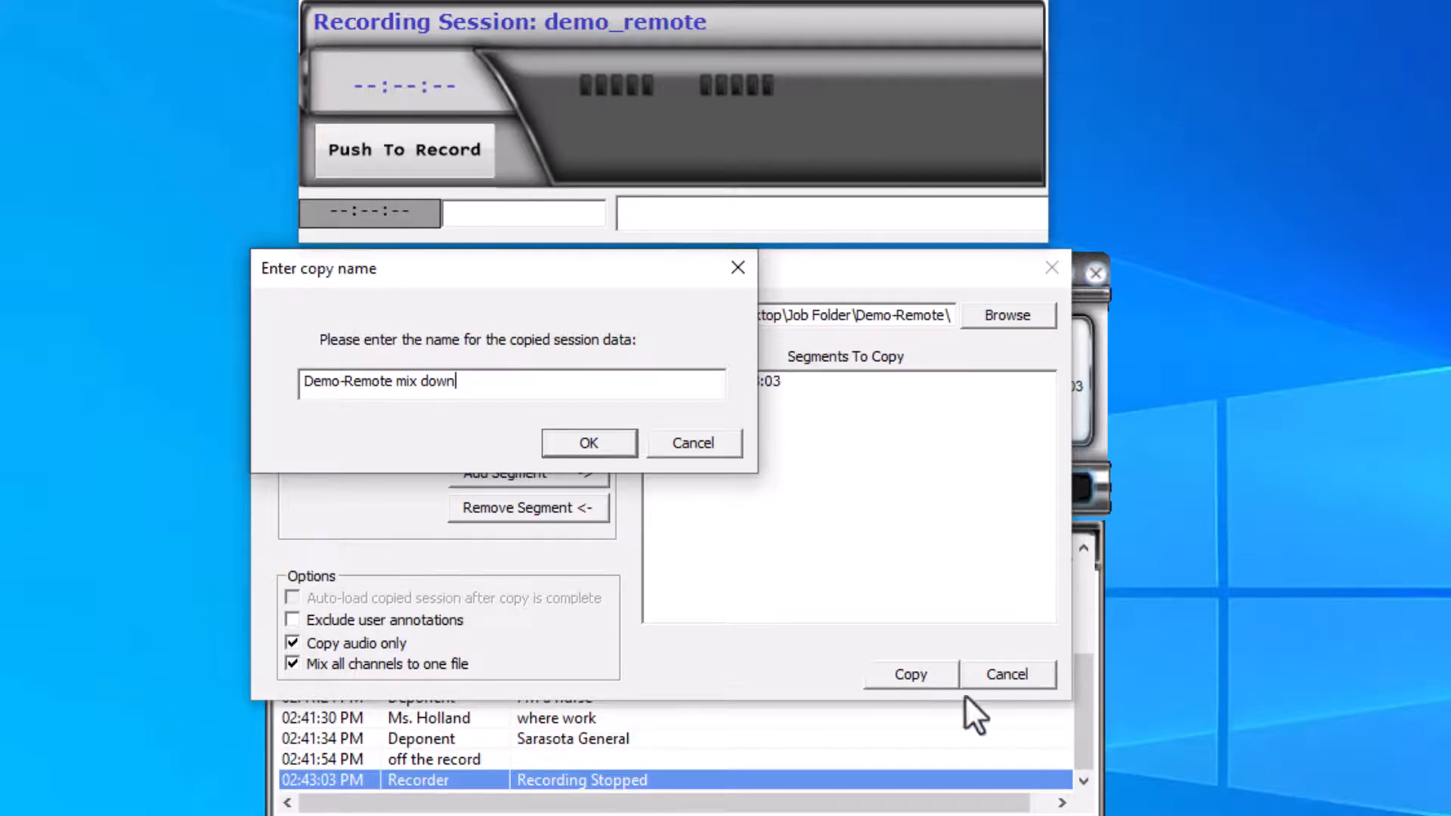
left_click(588, 443)
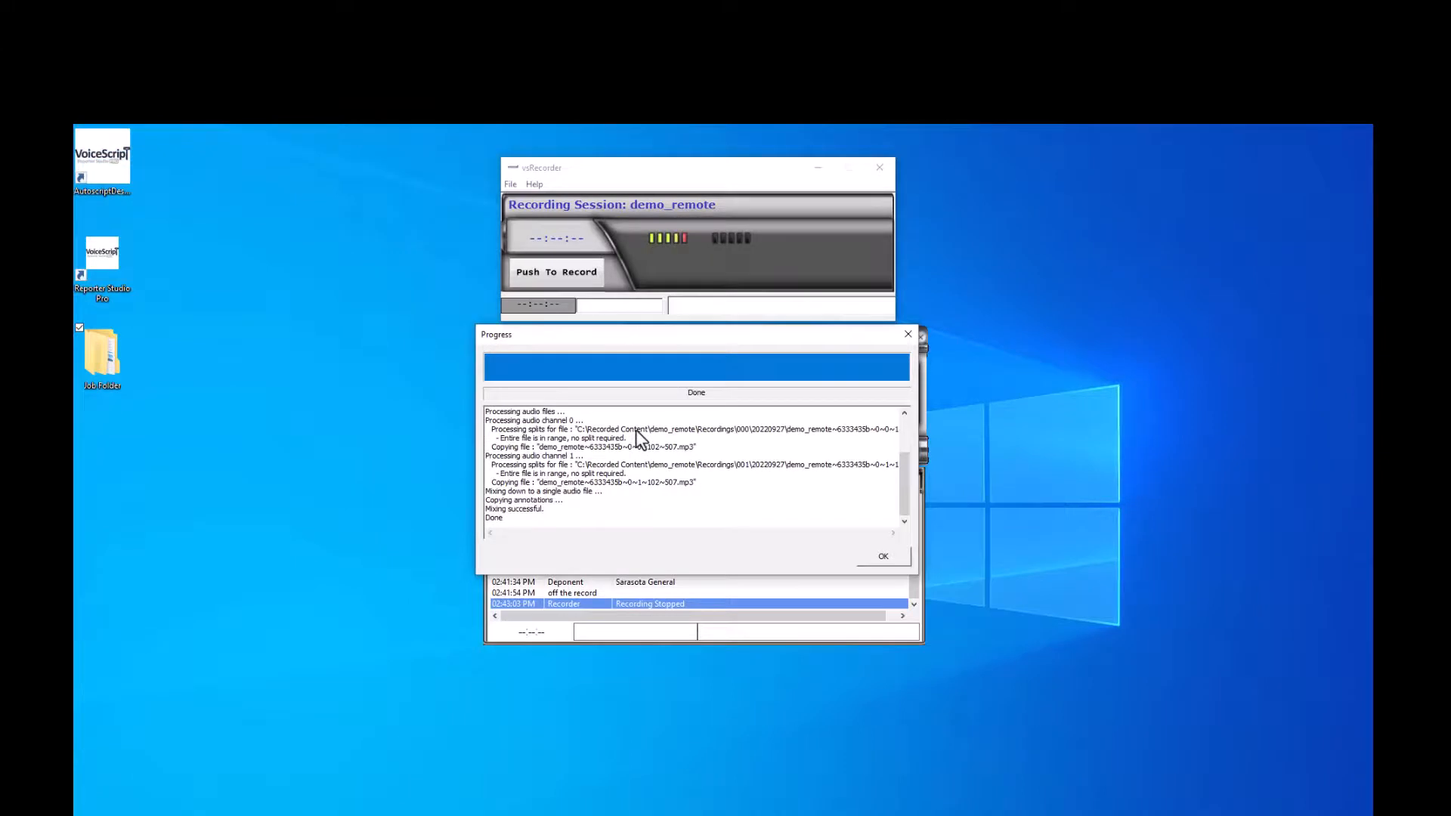
mouse_move(283, 195)
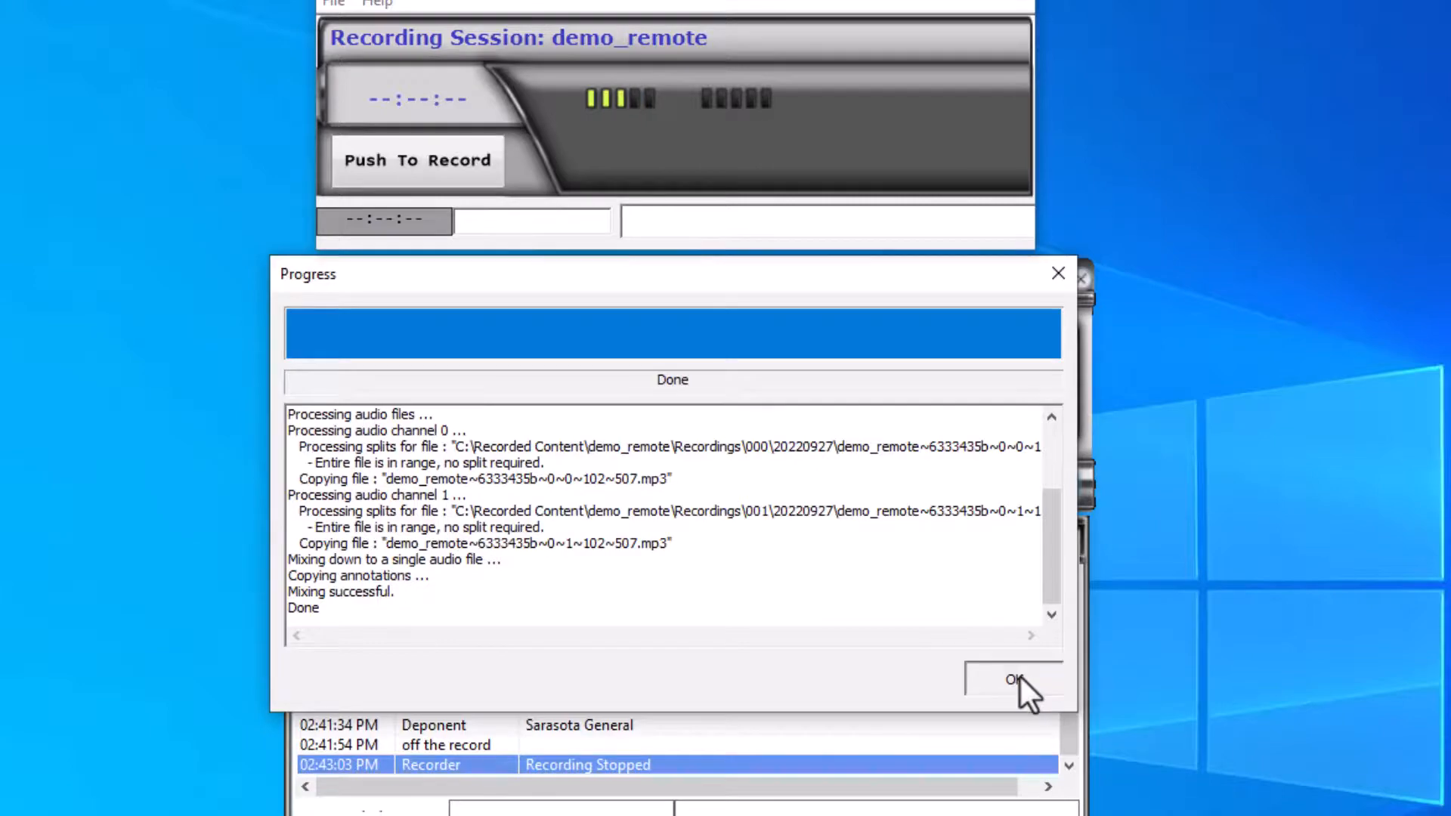
Dismiss the Progress dialog after it reports Done
left_click(1013, 680)
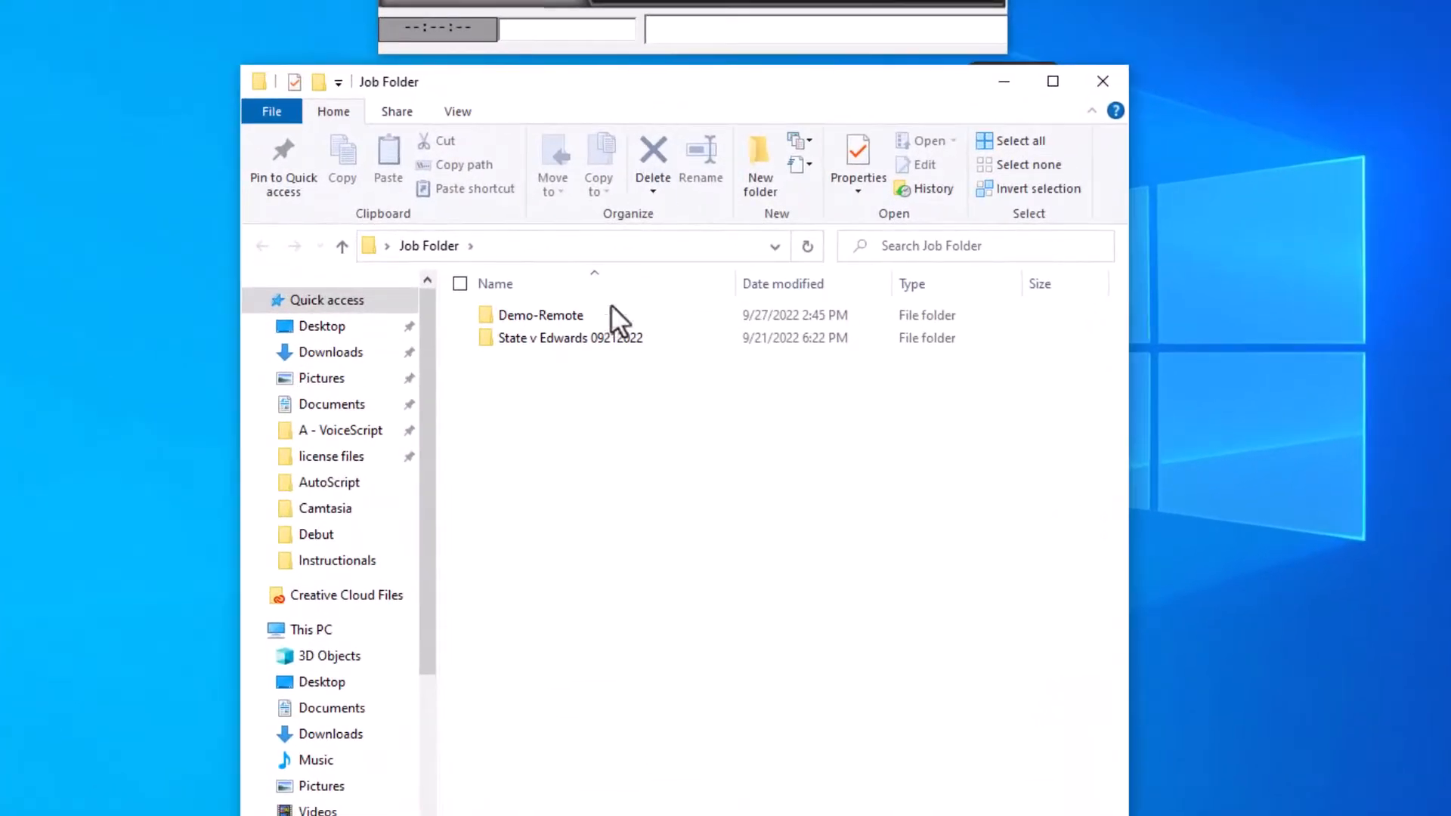
Open Demo-Remote, then the Demo-Remote mix down folder holding the demo_remote MP3
left_click(541, 314)
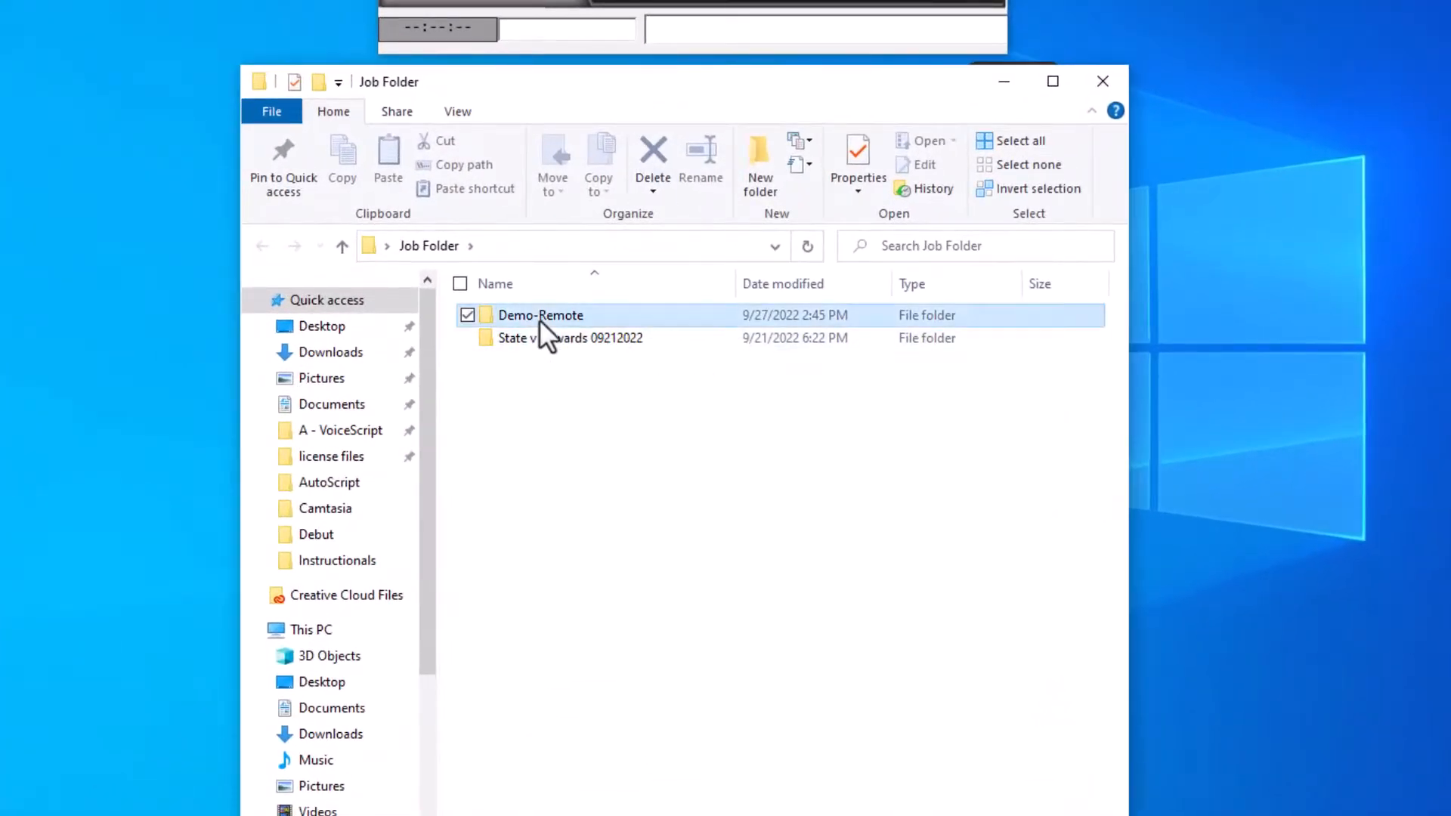
double_click(539, 315)
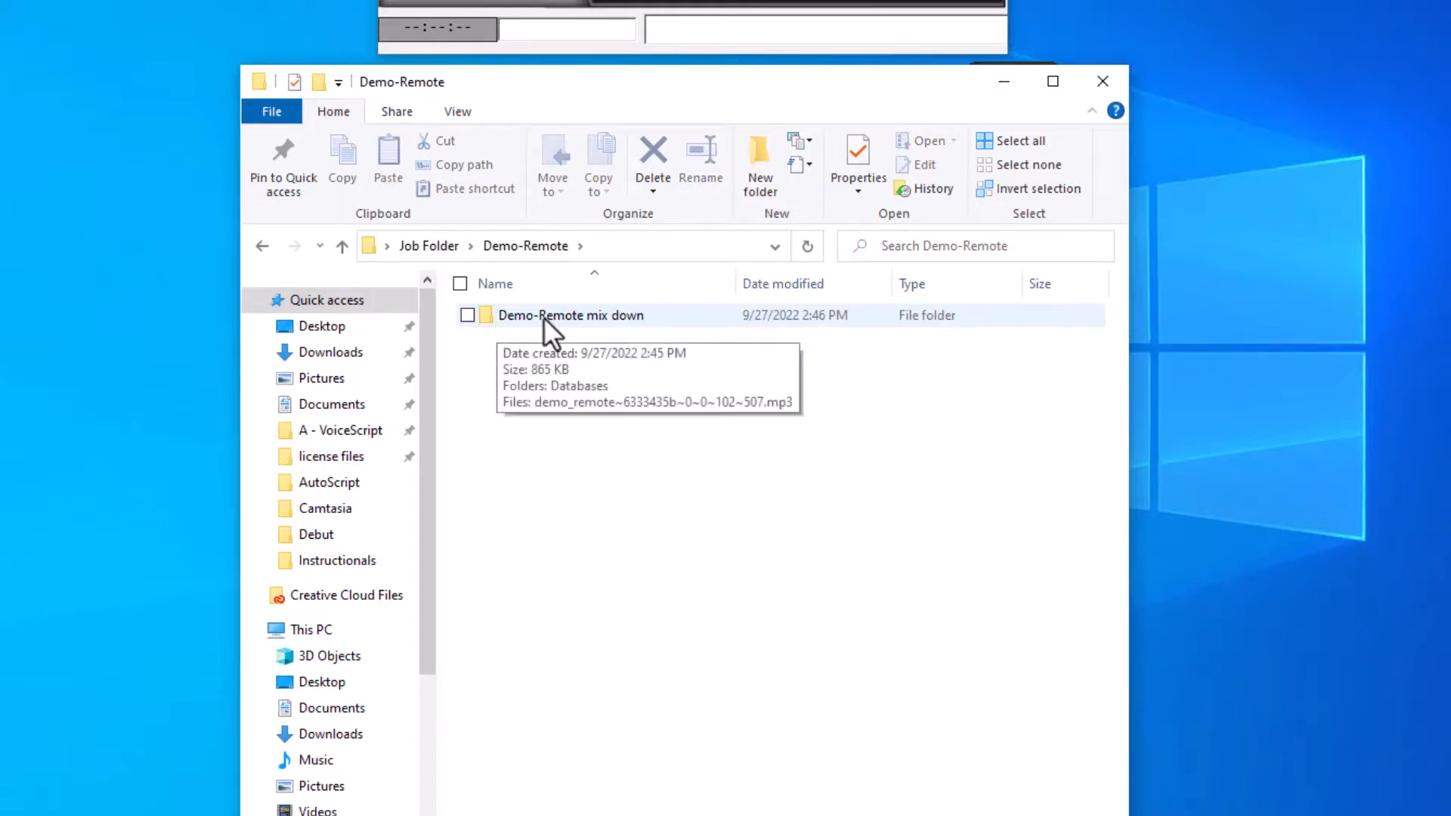
double_click(570, 314)
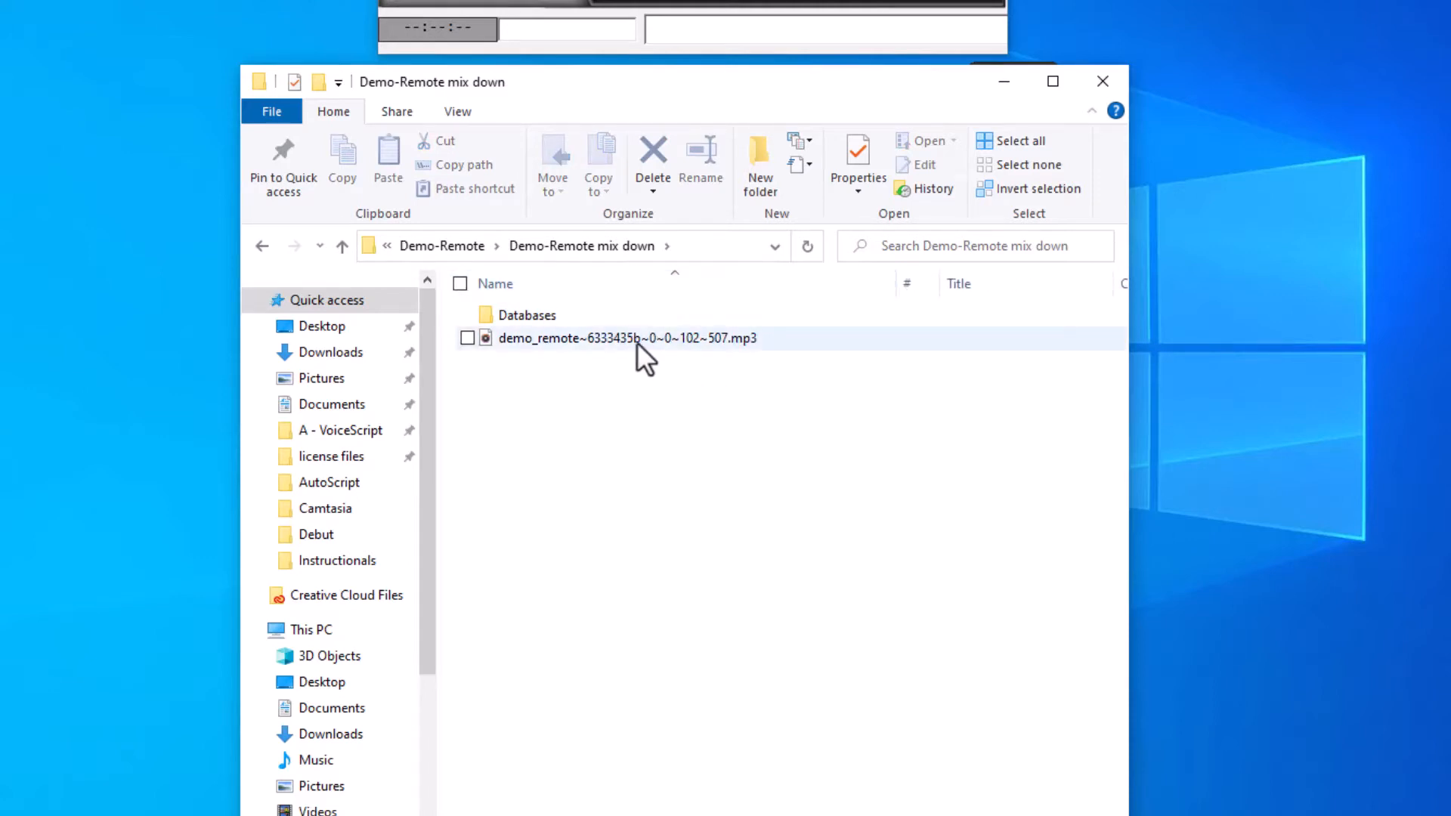
mouse_move(638, 348)
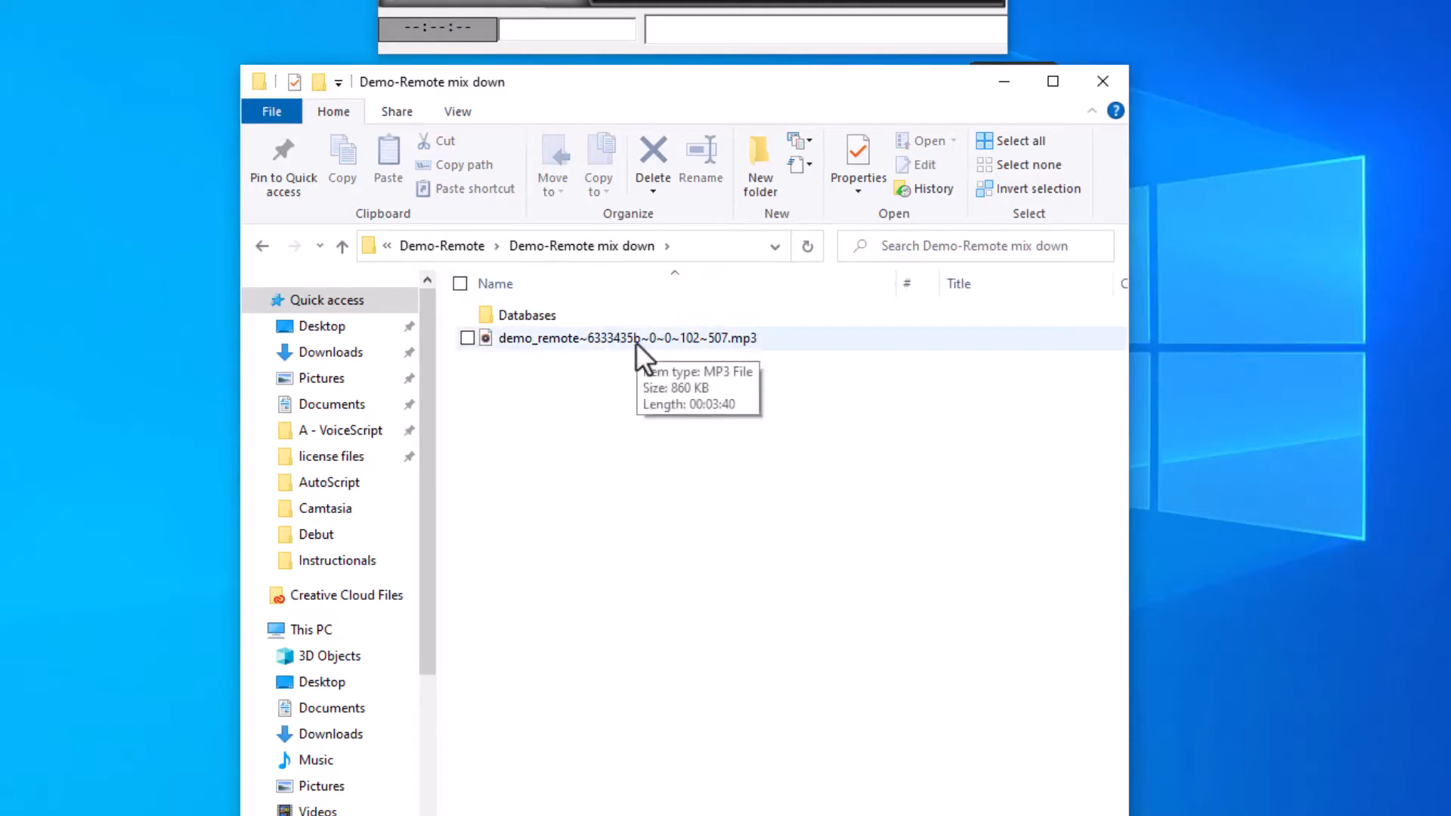